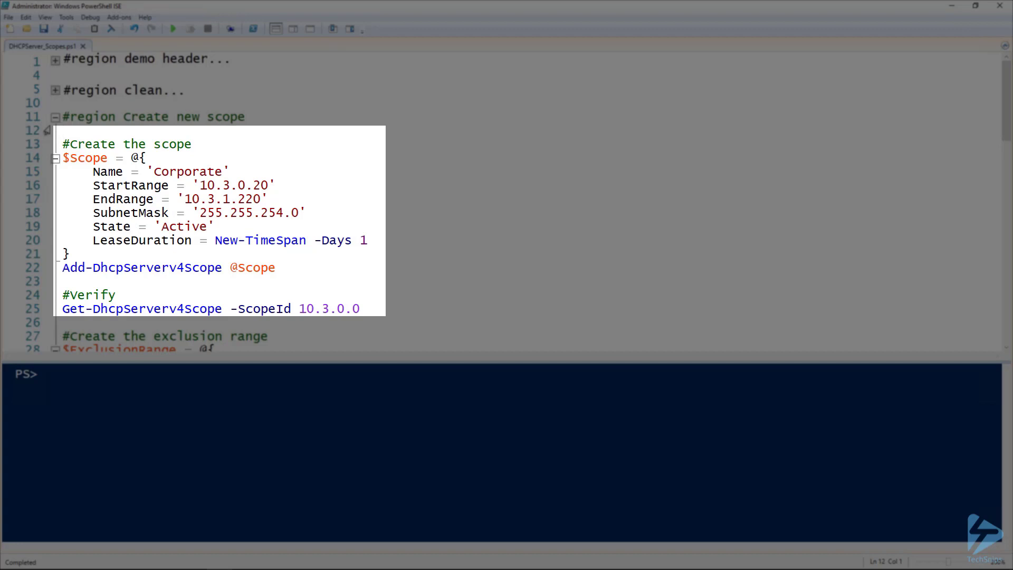
Step: Run the Add-DhcpServerv4Scope block for 'Corporate' (10.3.0.20–10.3.1.220, 1-day lease) and query scope 10.3.0.0
{"action": "left_click", "coordinate": [278, 267]}
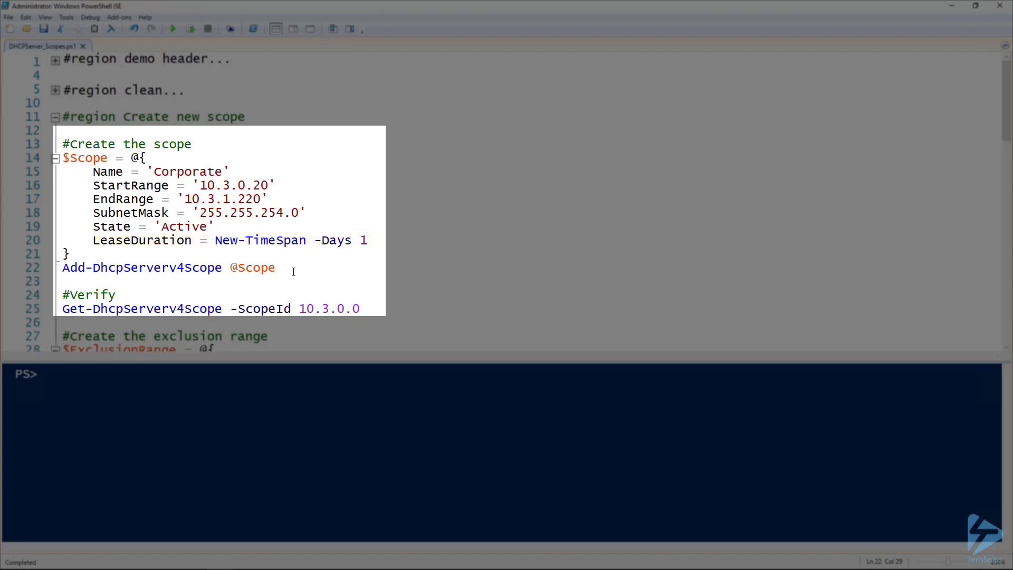
{"action": "key", "text": "F8"}
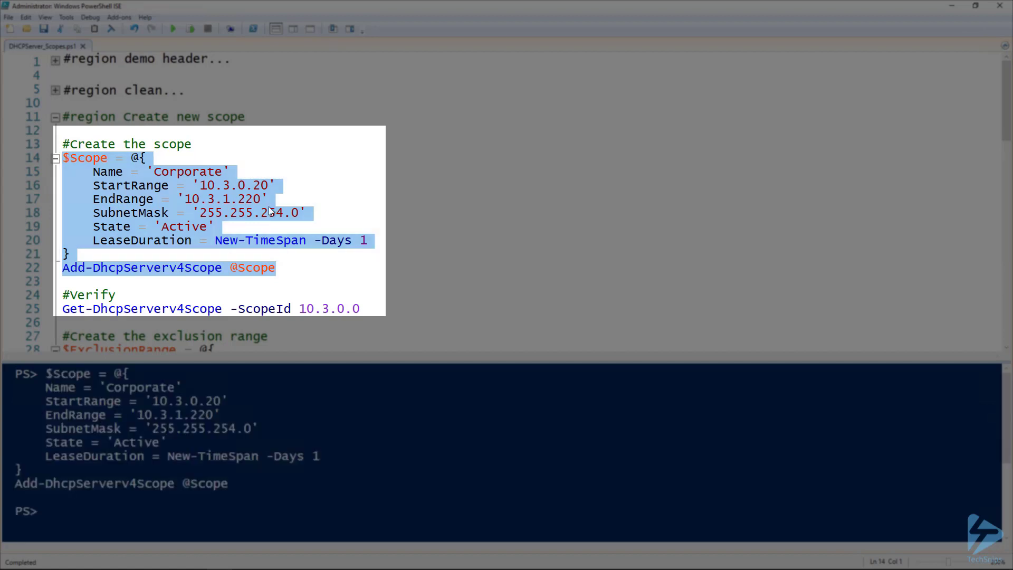
{"action": "left_click", "coordinate": [376, 308]}
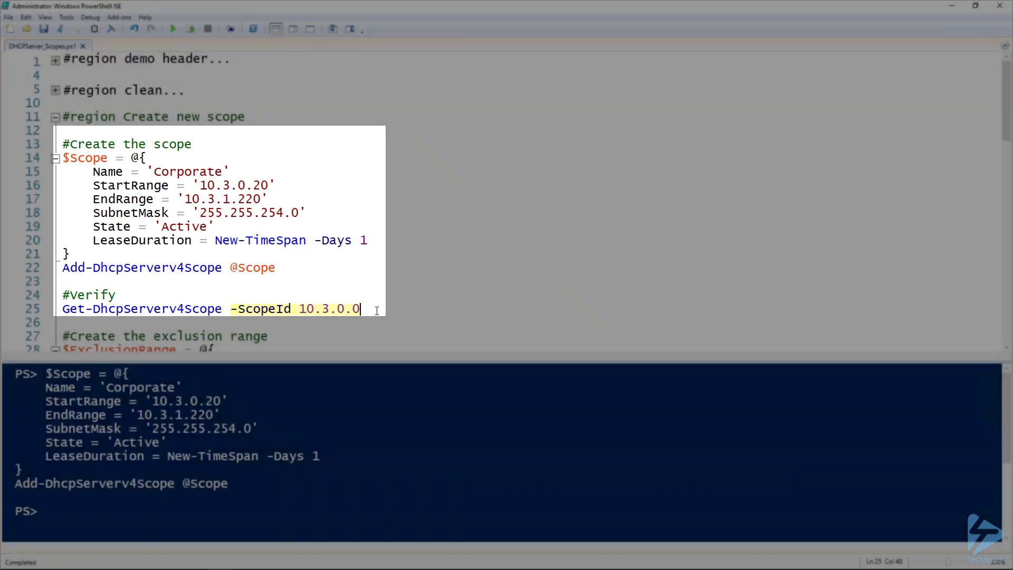
{"action": "key", "text": "F8"}
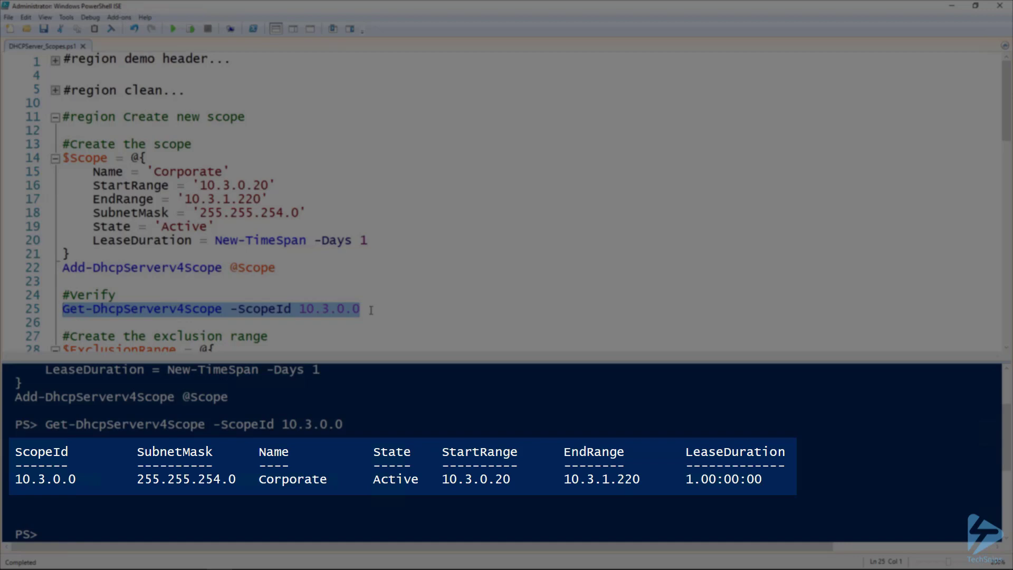
Step: Select the $ExclusionRange block excluding 10.3.0.1–10.3.0.20 from scope 10.3.0.0 to run it
{"action": "scroll", "scroll_direction": "down", "scroll_amount": 3}
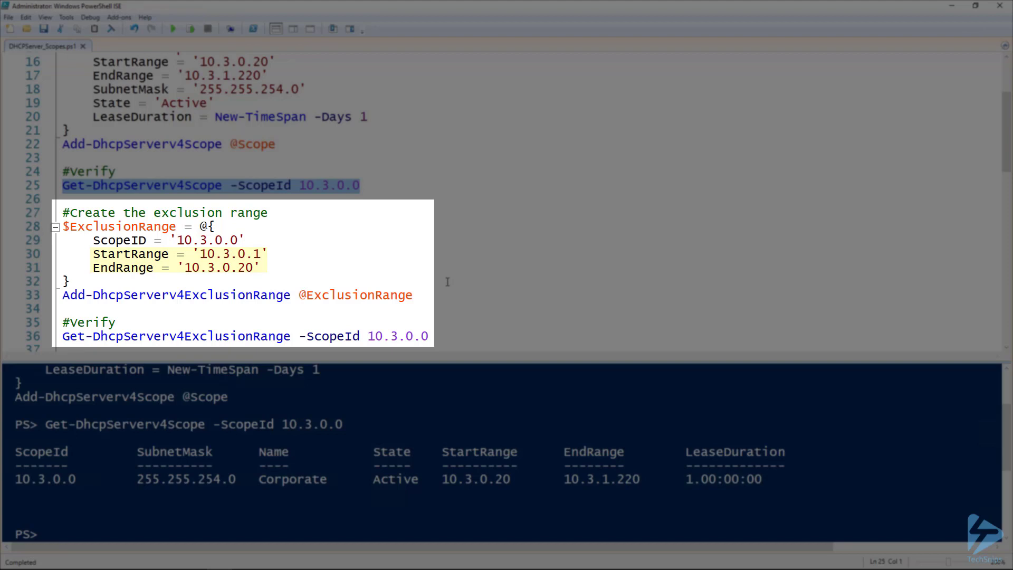
{"action": "left_click_drag", "start_coordinate": [61, 225], "coordinate": [411, 294]}
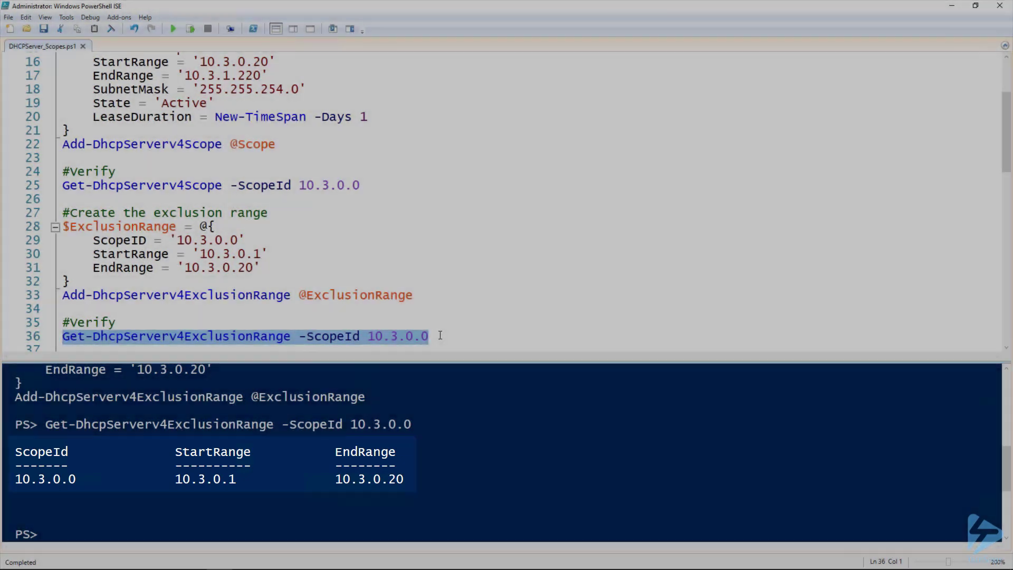
Step: Select the $GatewayOption block setting router 10.3.0.1 on scope 10.3.0.0 to run it
{"action": "scroll", "scroll_direction": "down", "scroll_amount": 3}
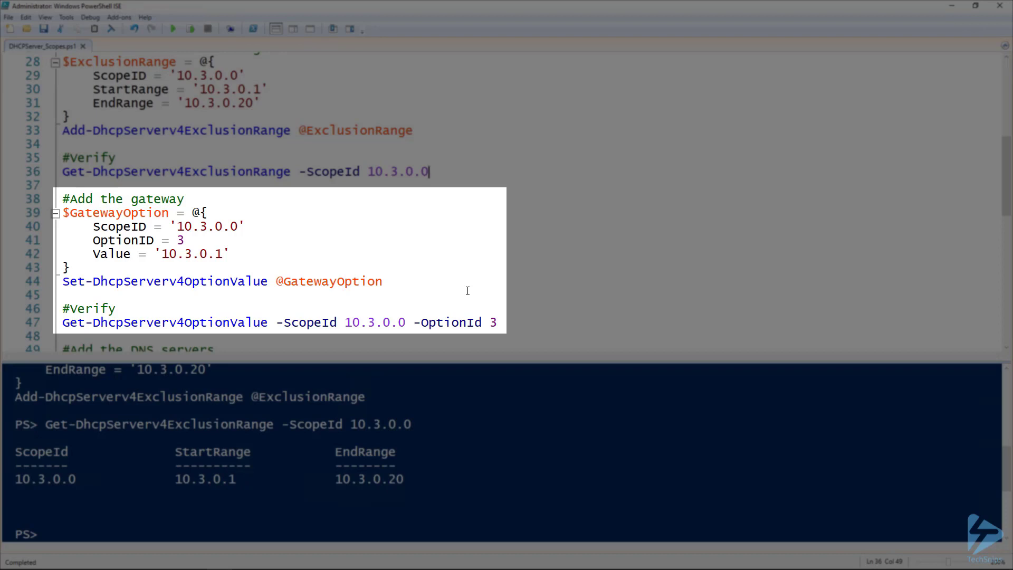
{"action": "double_click", "coordinate": [123, 240]}
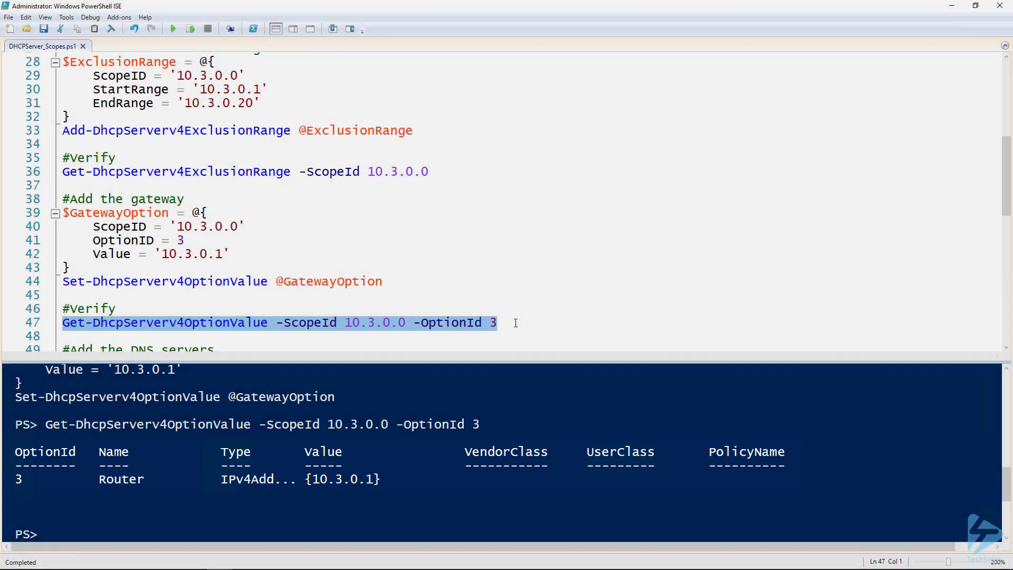
Step: Run the $DNSOption block for techsnipsdemo.org with DNS 10.2.2.2/10.2.2.3 and list scope 10.3.0.0 options
{"action": "scroll", "scroll_direction": "down", "scroll_amount": 3}
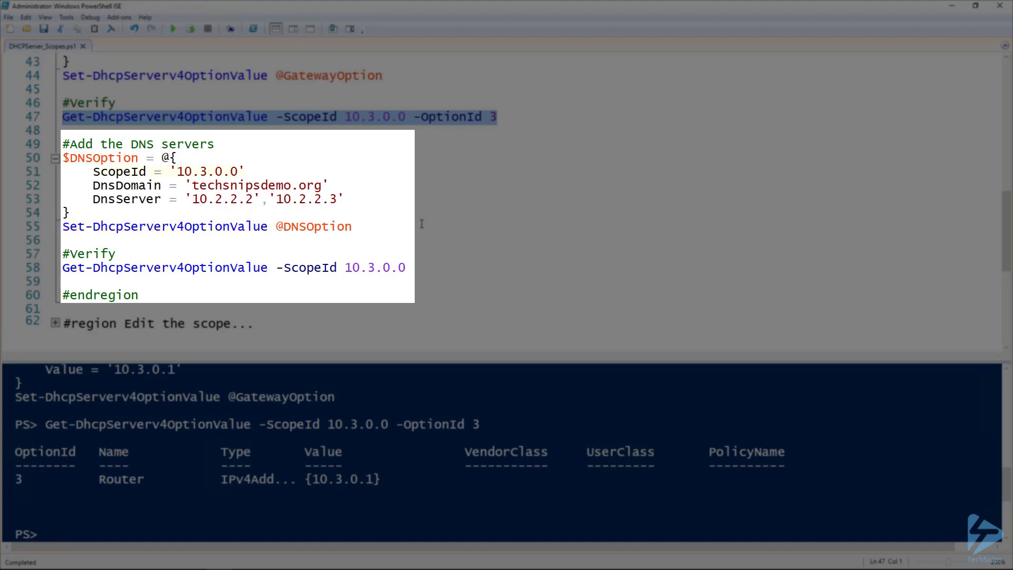
{"action": "left_click_drag", "start_coordinate": [93, 171], "coordinate": [242, 171]}
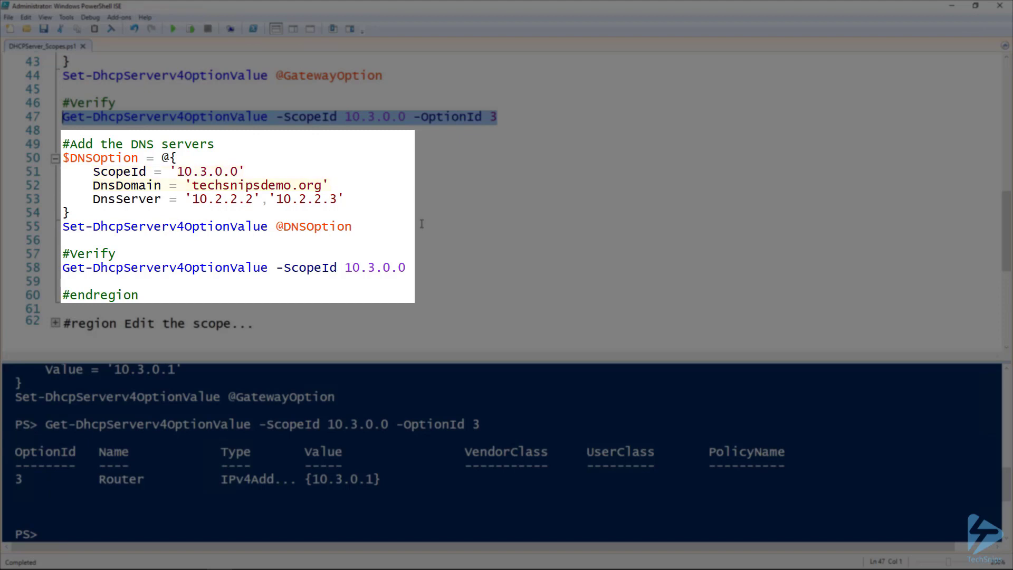
{"action": "left_click_drag", "start_coordinate": [93, 199], "coordinate": [343, 200]}
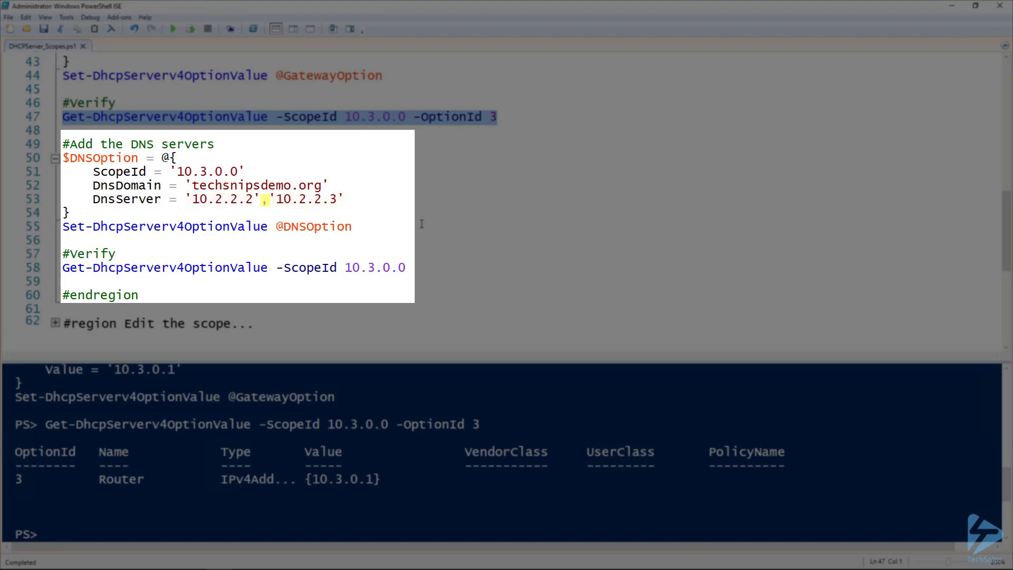
{"action": "left_click_drag", "start_coordinate": [92, 199], "coordinate": [353, 226]}
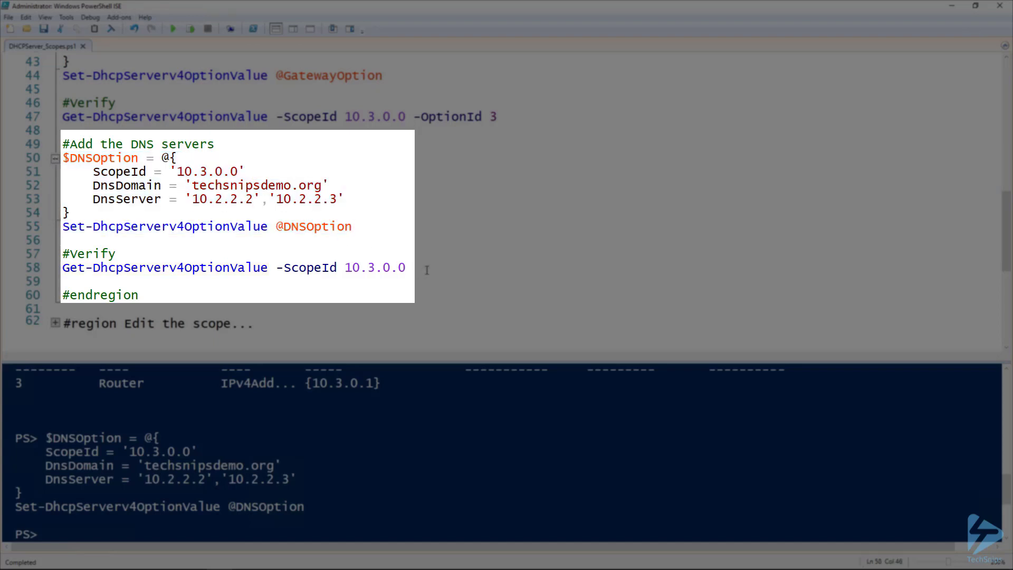
{"action": "key", "text": "F8"}
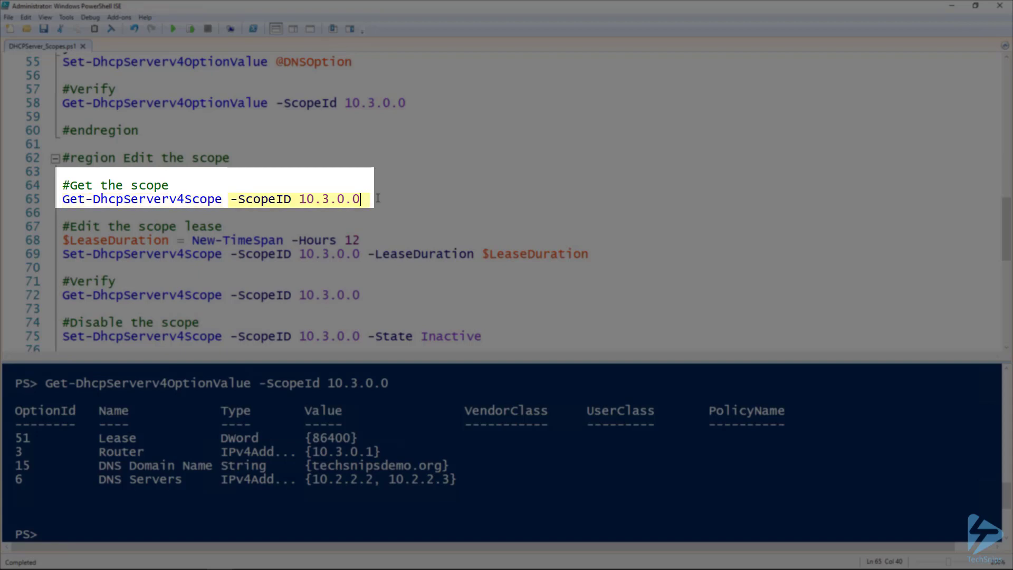
Step: Show scope 10.3.0.0's current settings and create a 12-hour $LeaseDuration timespan
{"action": "key", "text": "F8"}
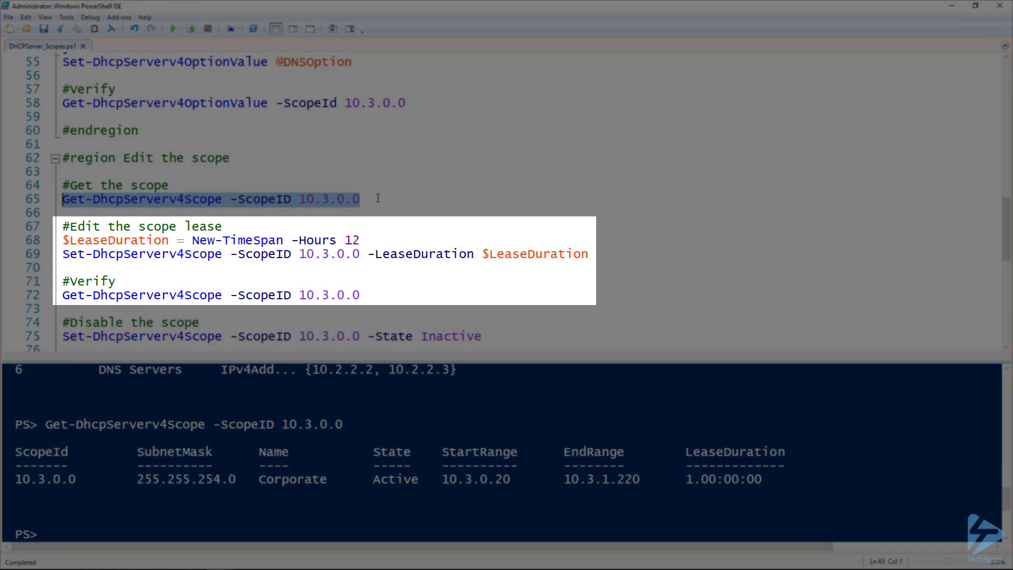
{"action": "mouse_move", "coordinate": [384, 213]}
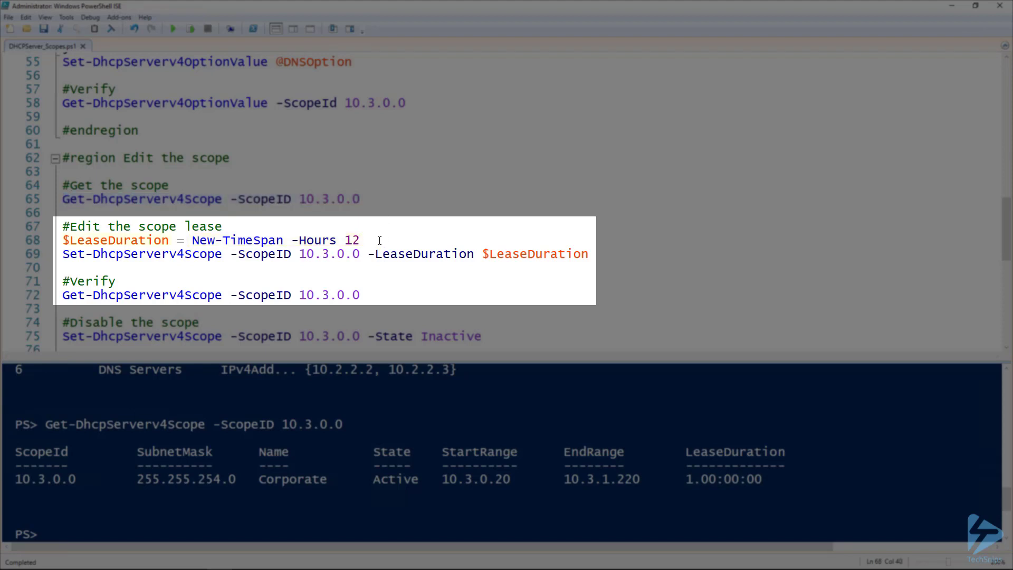
{"action": "key", "text": "F8"}
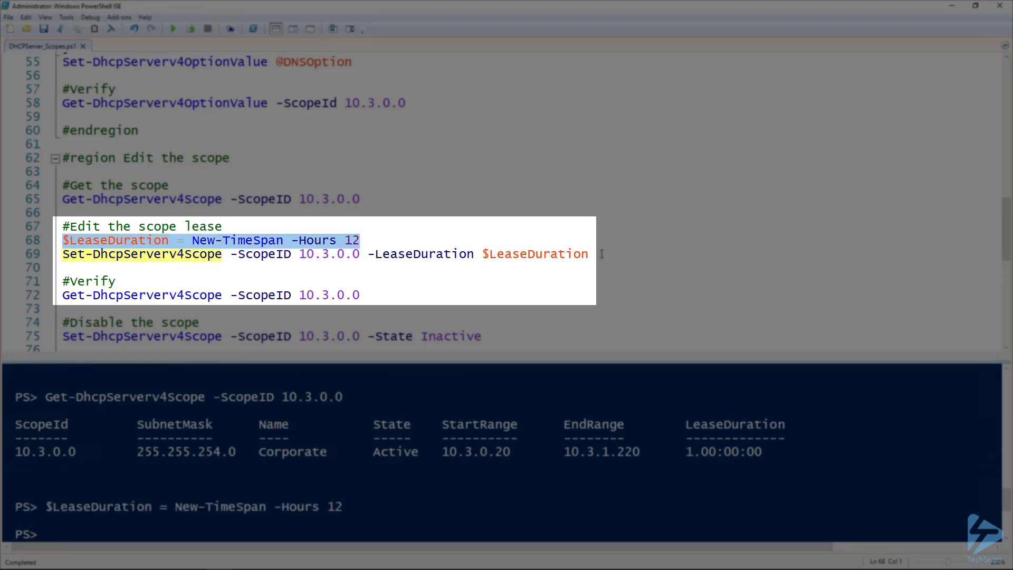
Step: Apply Set-DhcpServerv4Scope -LeaseDuration 12 hours to scope 10.3.0.0 and verify the new lease
{"action": "left_click", "coordinate": [591, 253]}
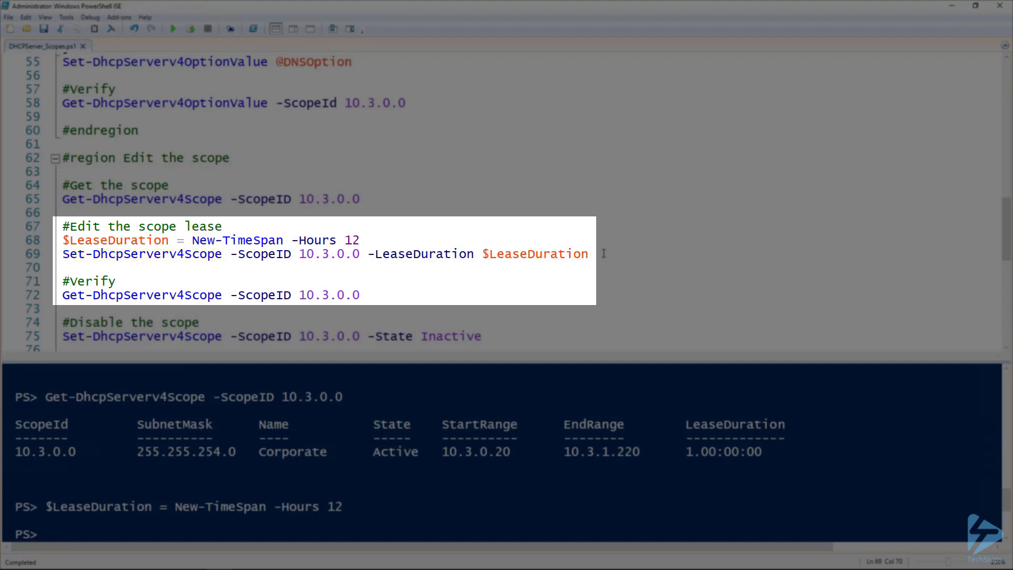
{"action": "left_click_drag", "start_coordinate": [231, 254], "coordinate": [362, 254]}
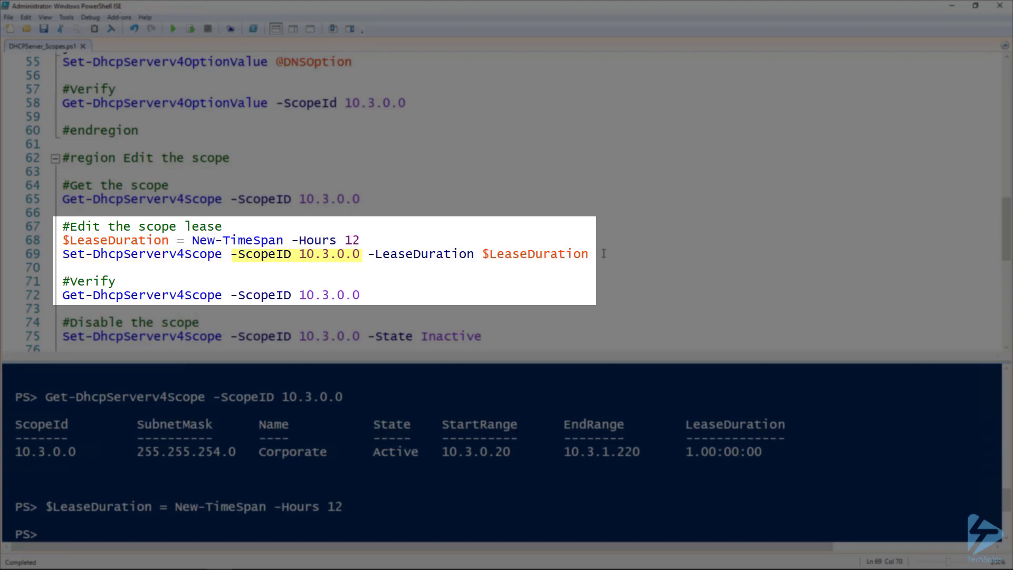
{"action": "left_click_drag", "start_coordinate": [369, 253], "coordinate": [587, 254]}
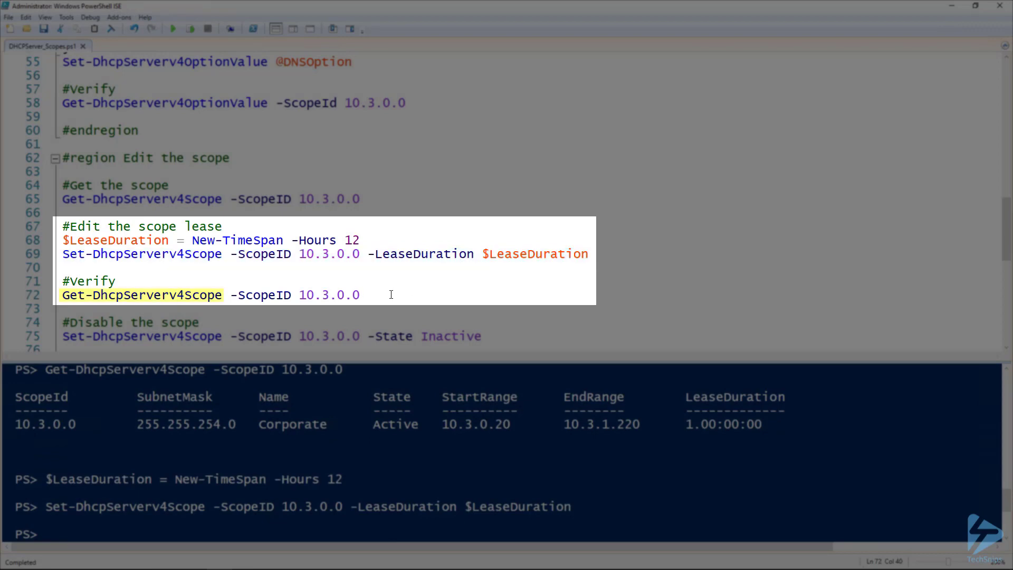
{"action": "key", "text": "F8"}
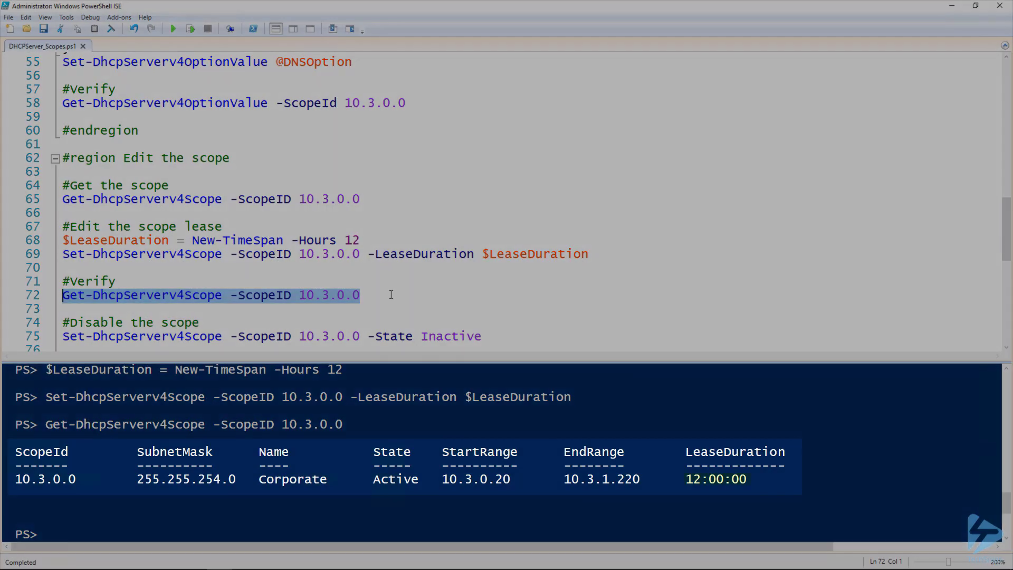
Step: Set scope 10.3.0.0 to Inactive, verify it, and run Remove-DhcpServerv4Scope -ScopeID 10.3.0.0
{"action": "scroll", "scroll_direction": "down", "scroll_amount": 3}
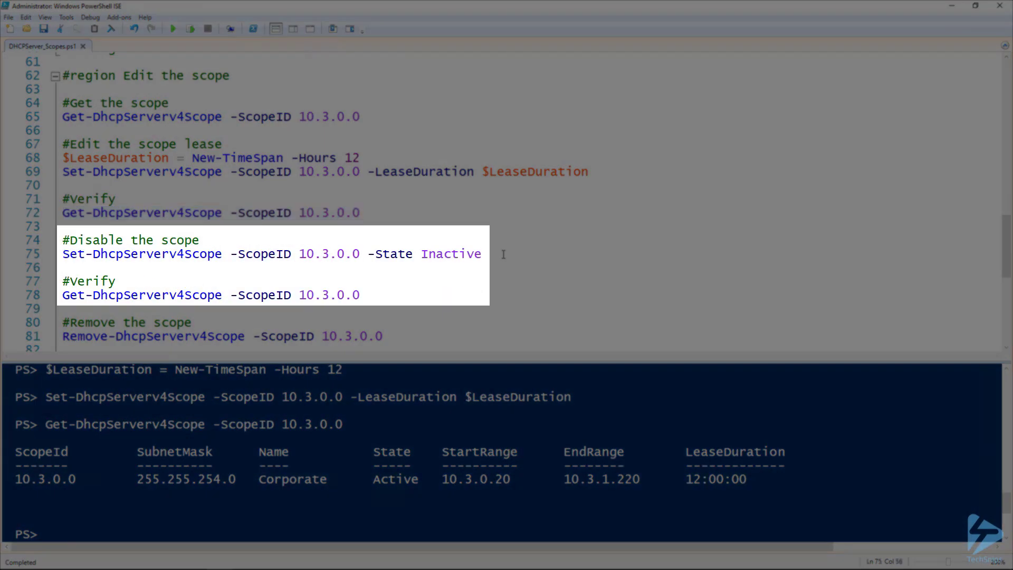
{"action": "double_click", "coordinate": [143, 253]}
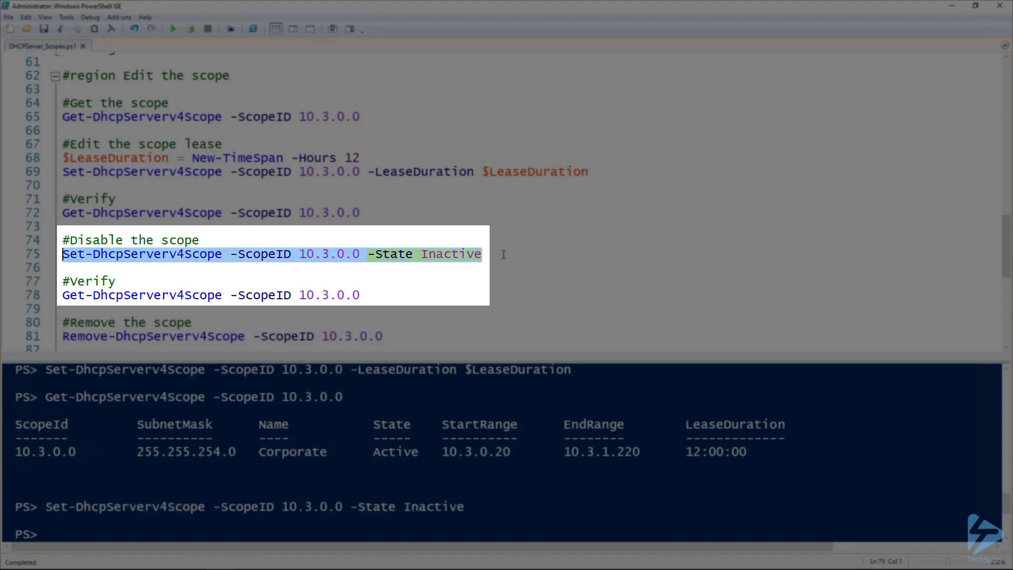
{"action": "left_click", "coordinate": [364, 296]}
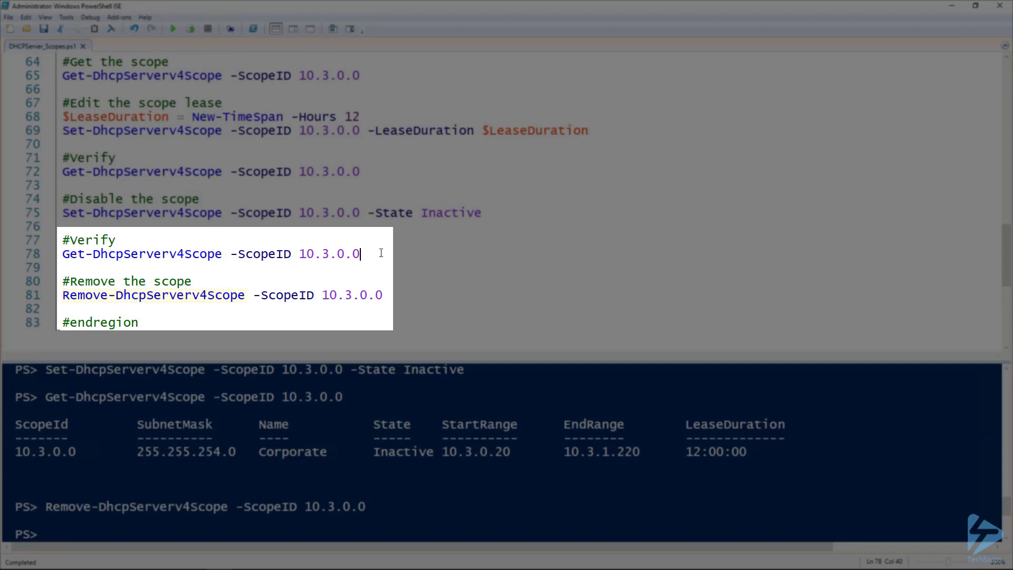
{"action": "double_click", "coordinate": [141, 253]}
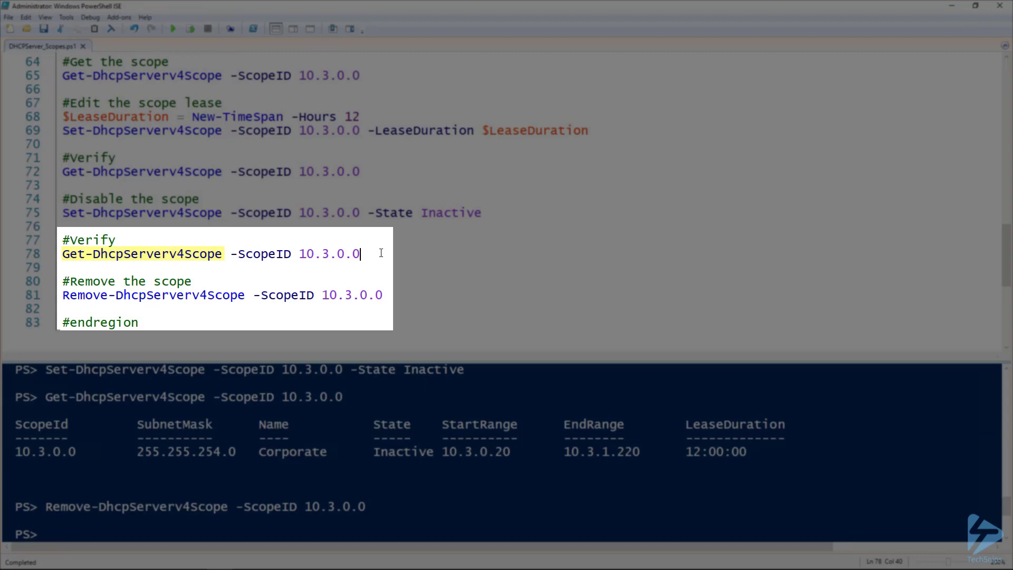